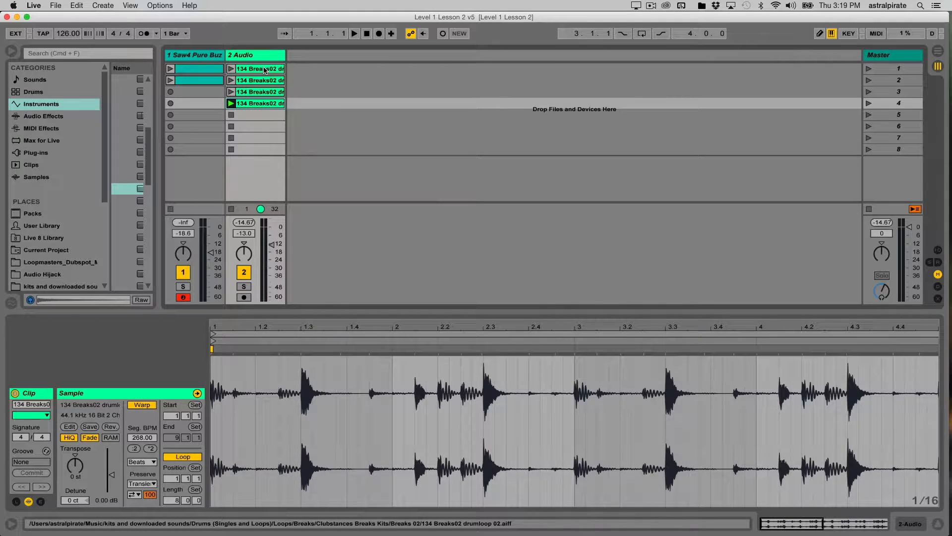
Return to the original drum break clip, halve its Seg. BPM from 268 to 134 and launch it.
click(231, 92)
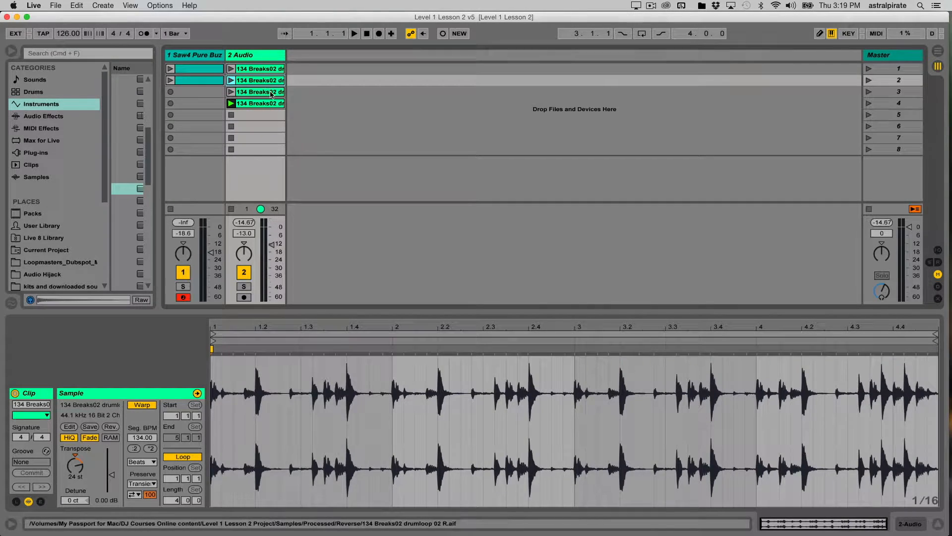
click(255, 103)
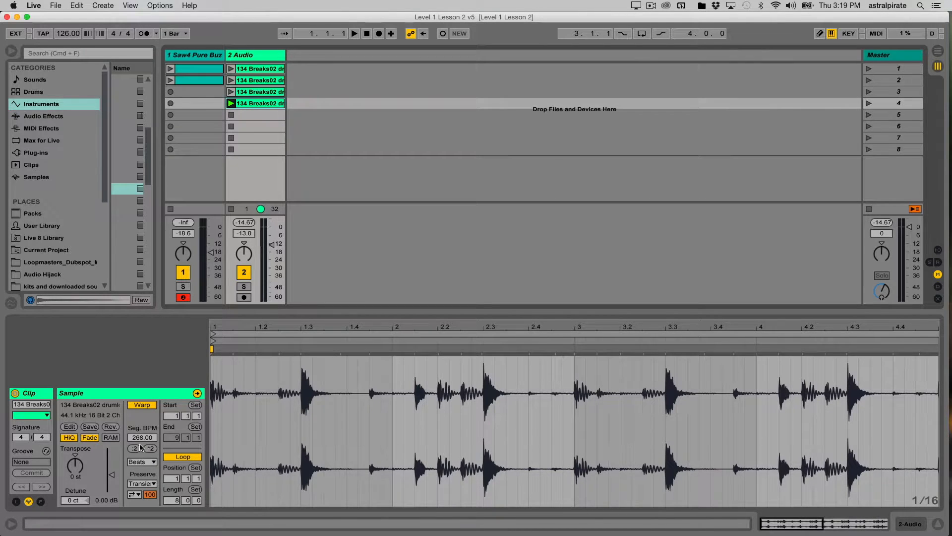
click(142, 437)
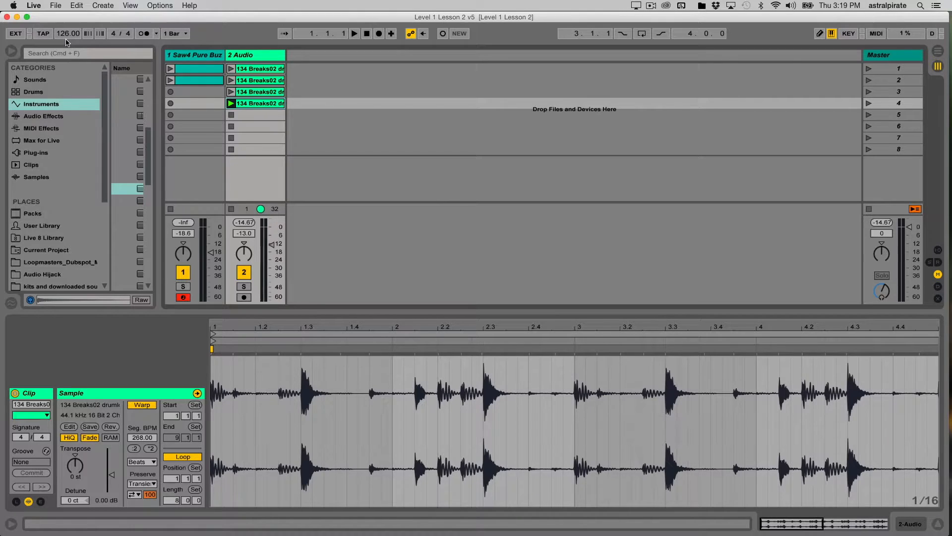
mouse_move(155, 381)
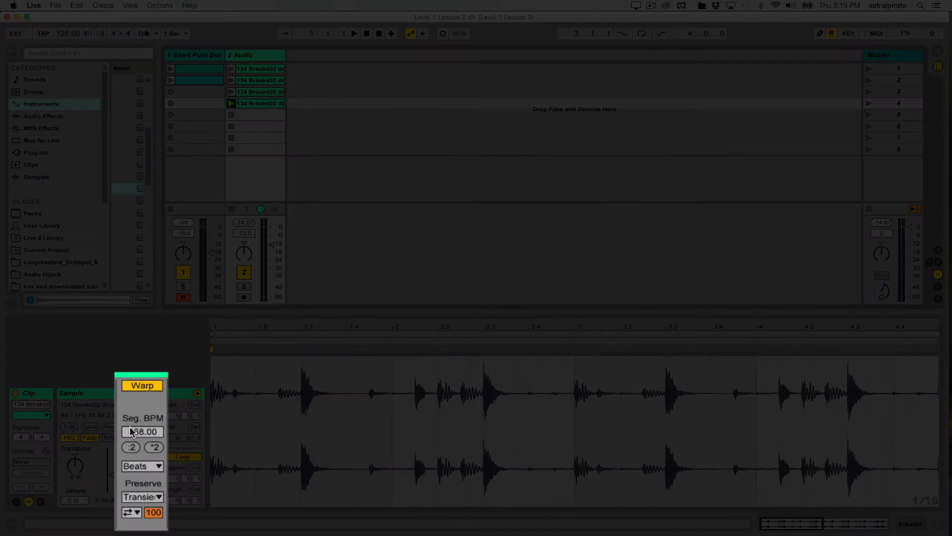
click(154, 448)
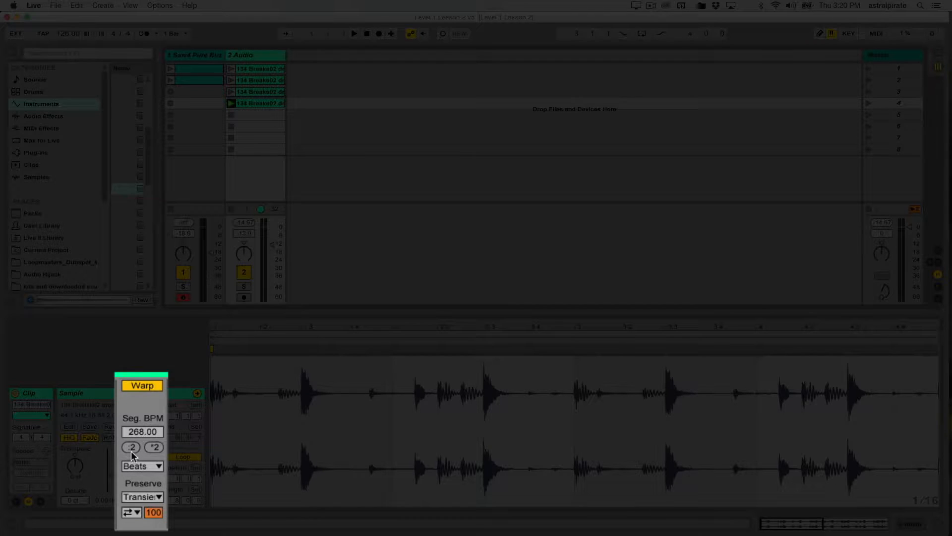
click(129, 447)
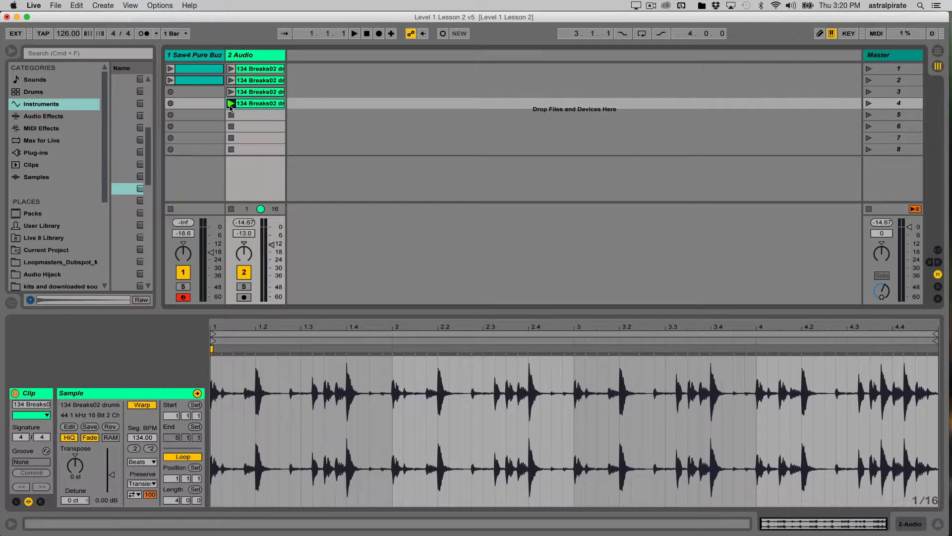
click(354, 33)
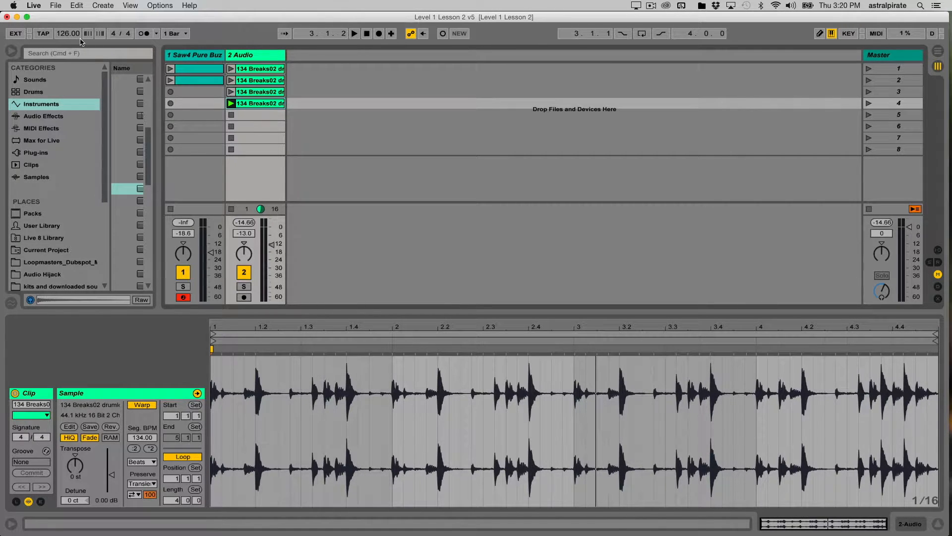
mouse_move(346, 220)
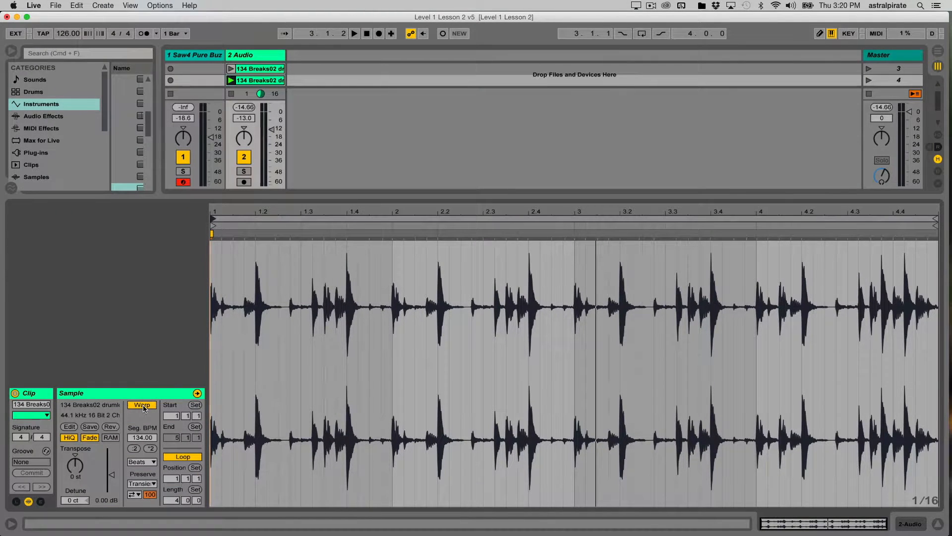
Toggle Warp off and on to compare the break, leaving it warped with first-bar transients shown.
click(142, 404)
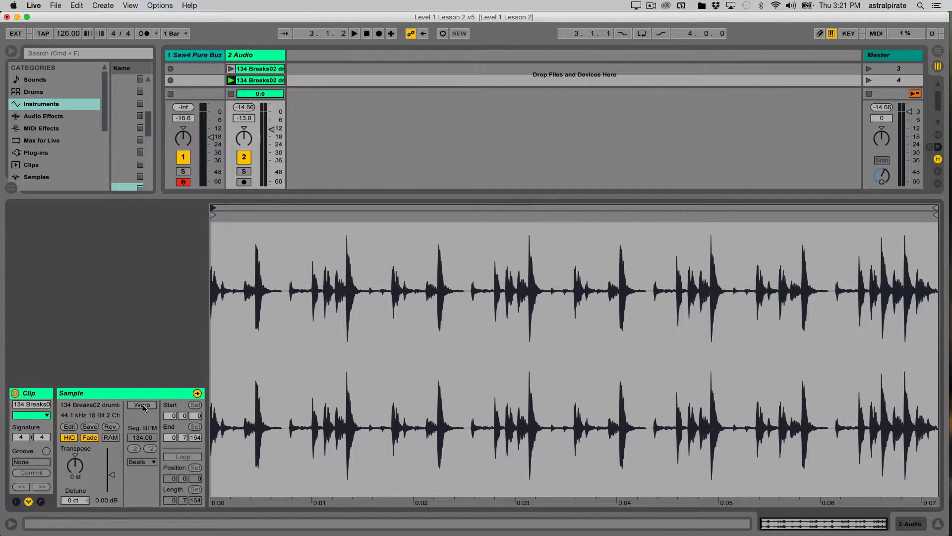
click(142, 404)
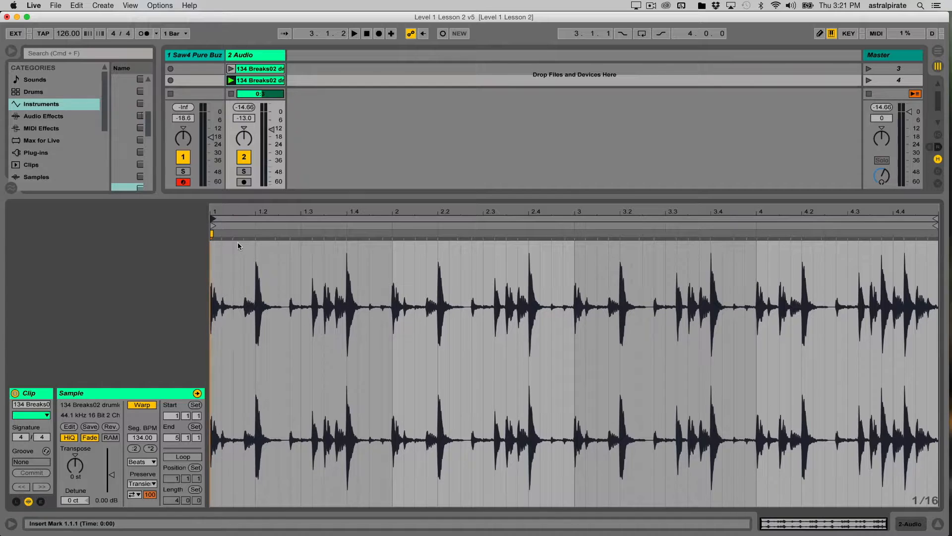
click(141, 404)
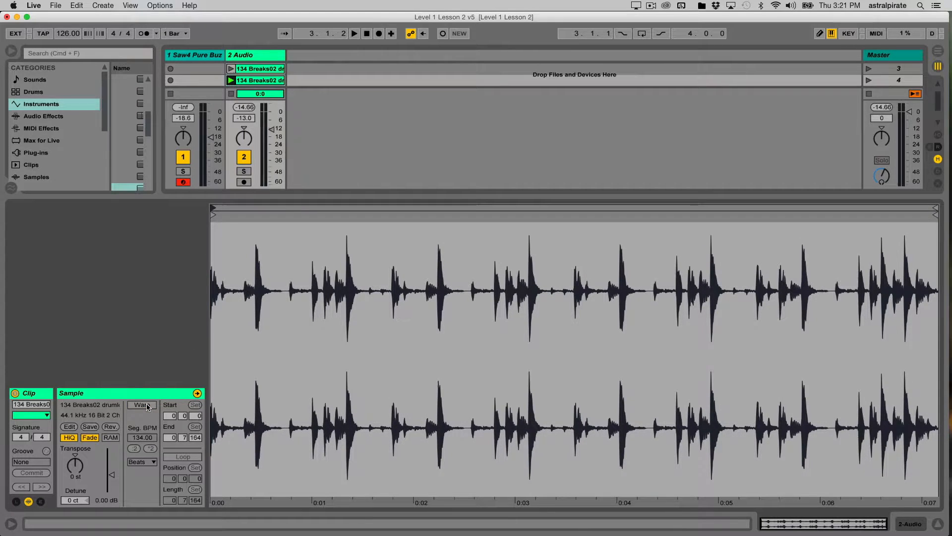
click(142, 404)
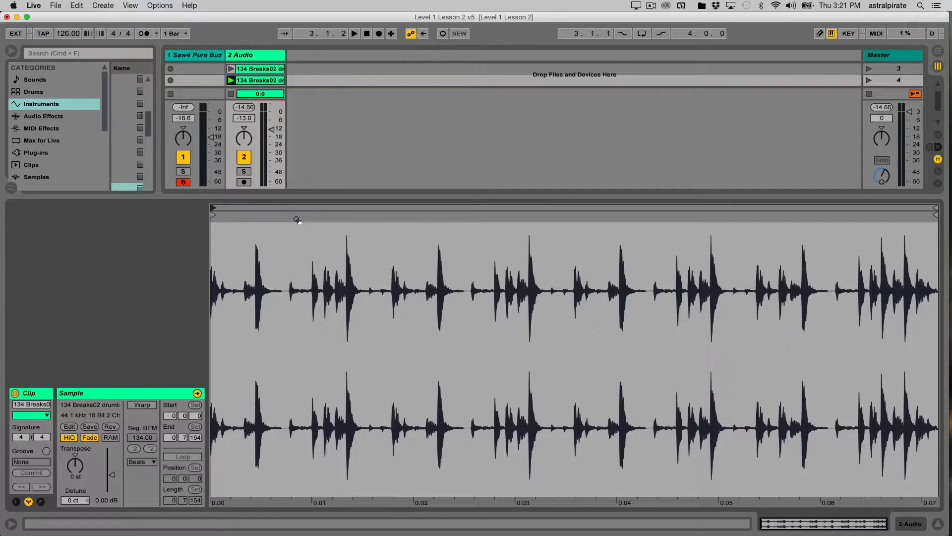
mouse_move(231, 225)
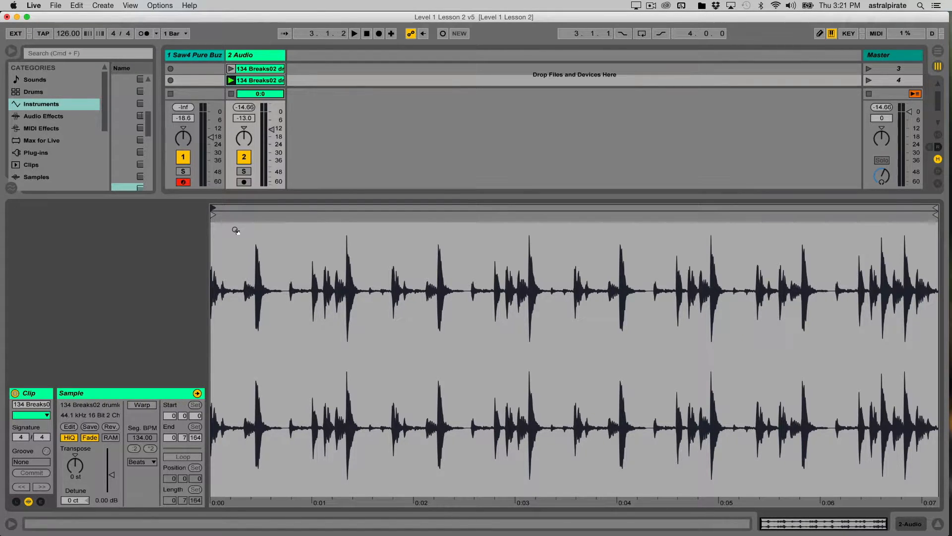
click(142, 405)
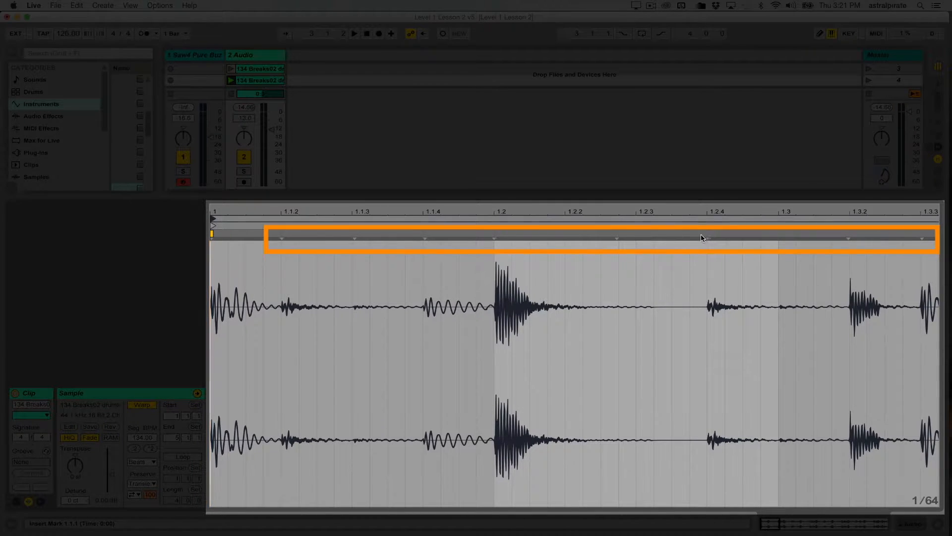
click(847, 234)
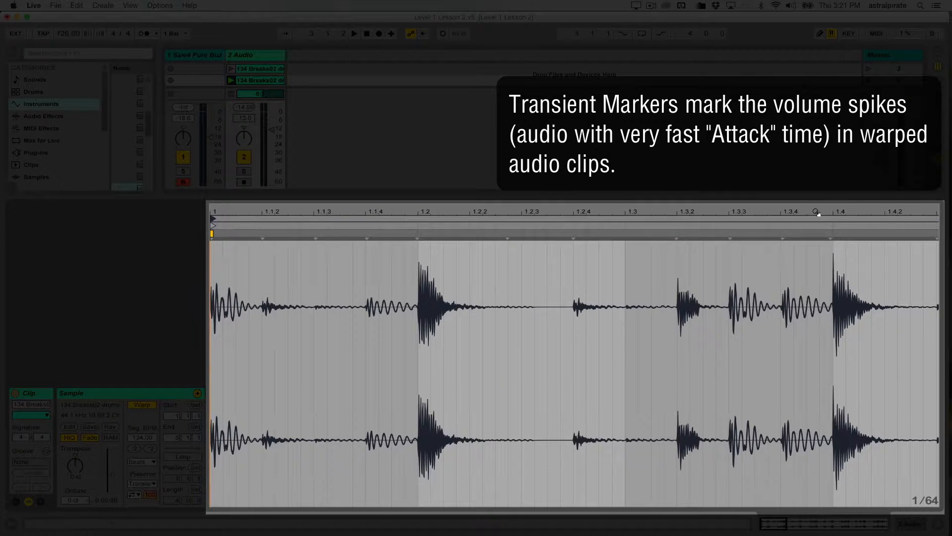
scroll(down, 3)
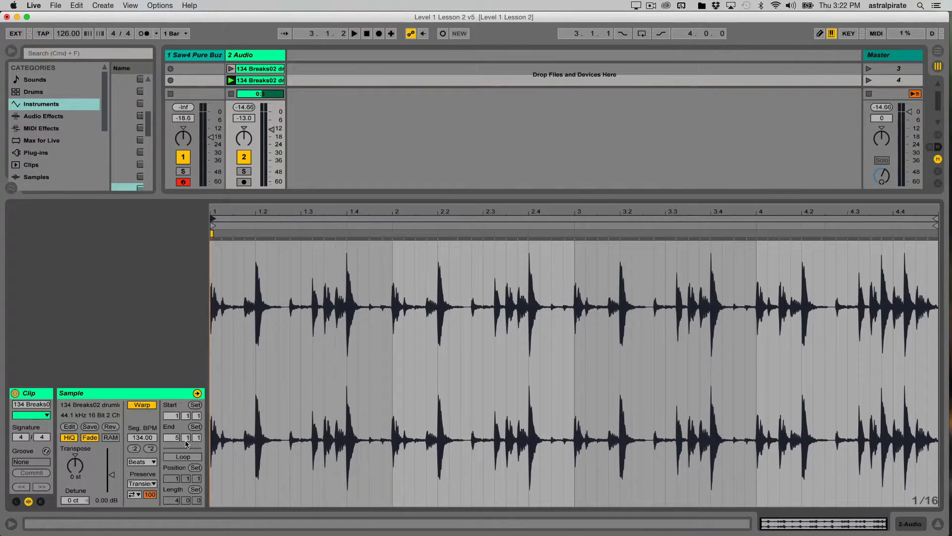
Set the loop End to 2.1.1 so the clip loops one bar (Length 1.0.0) and relaunch it.
click(182, 457)
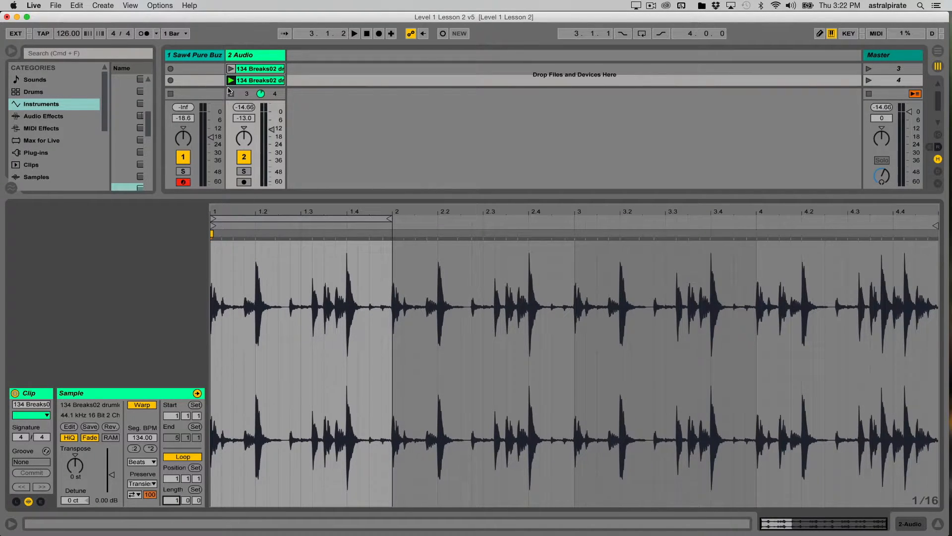
click(354, 34)
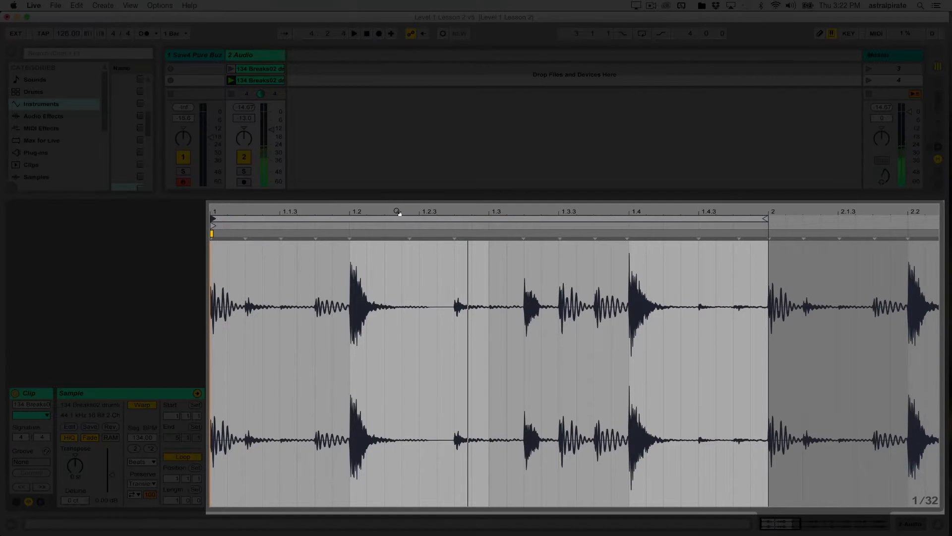
click(410, 236)
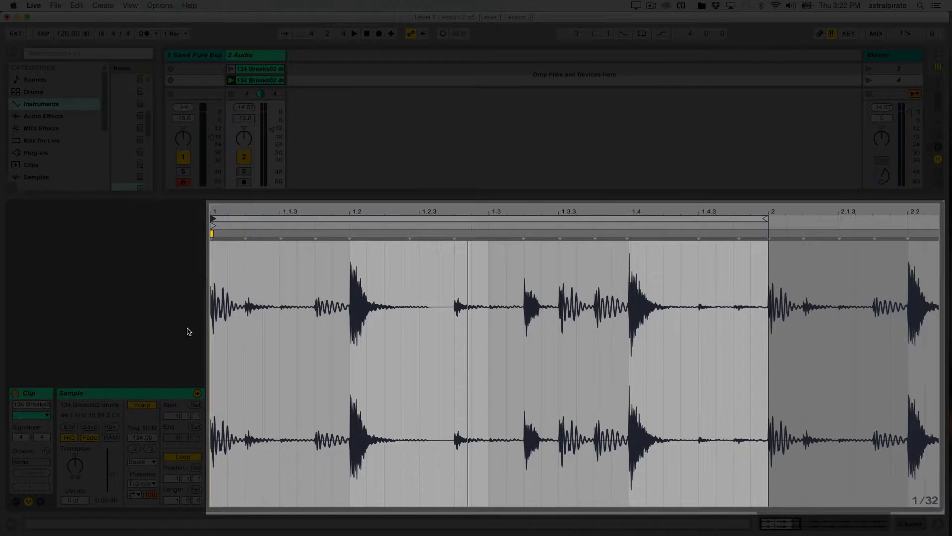
Toggle Warp off and back on for the one-bar loop and zoom into its first-bar transients.
click(141, 405)
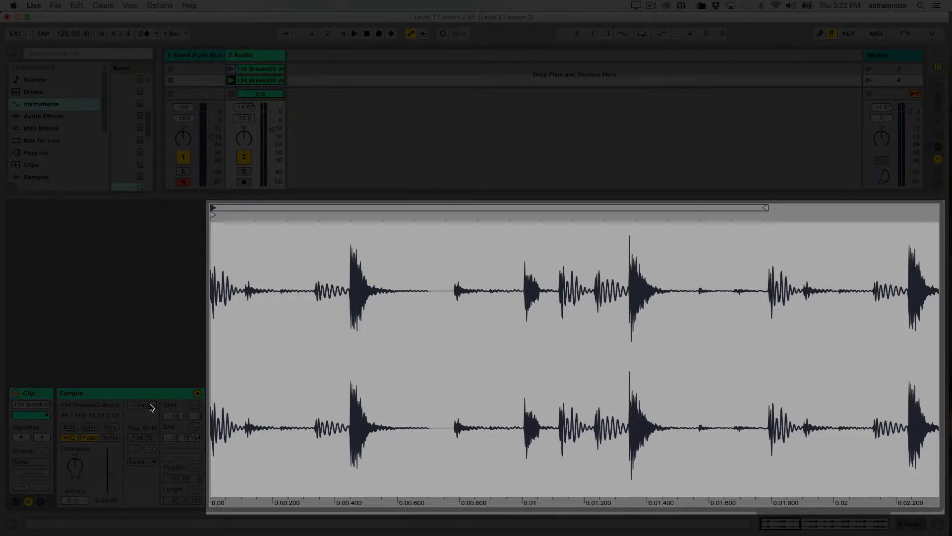
click(140, 405)
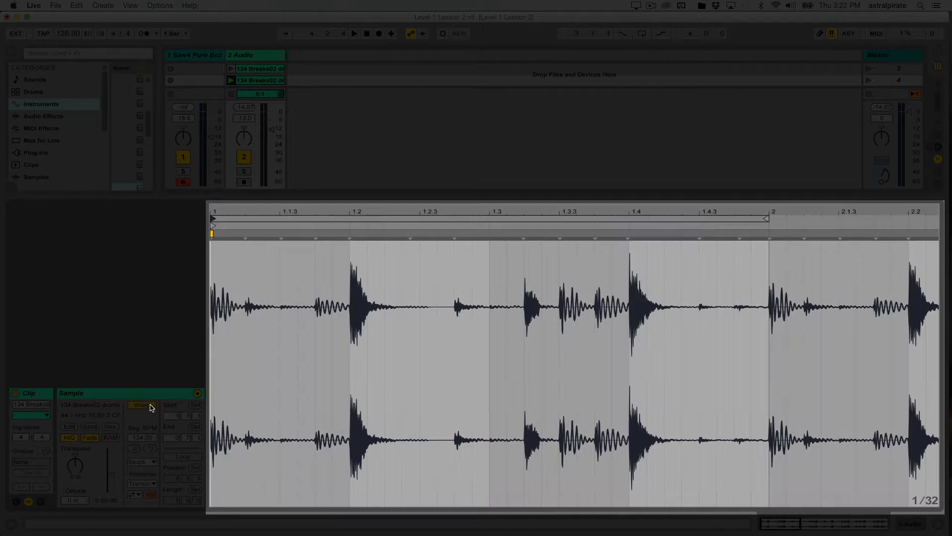
click(212, 237)
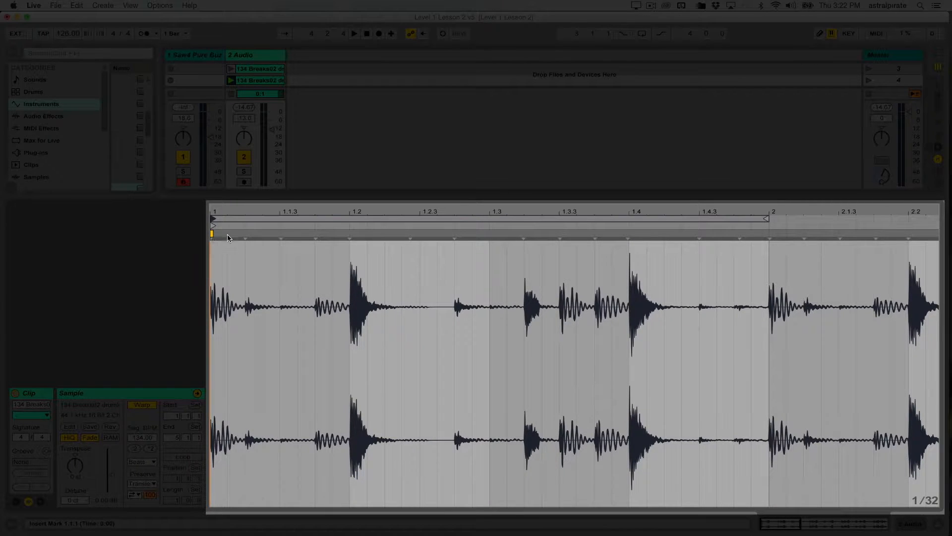
click(212, 235)
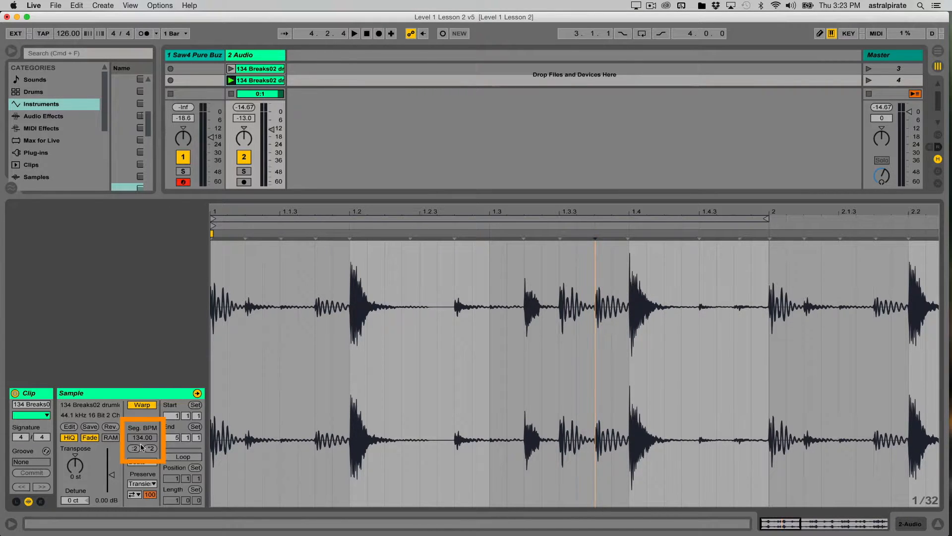
Set Seg. BPM back to 134 after trying 100 and turn on Loop for the one-bar break.
click(134, 448)
text(100)
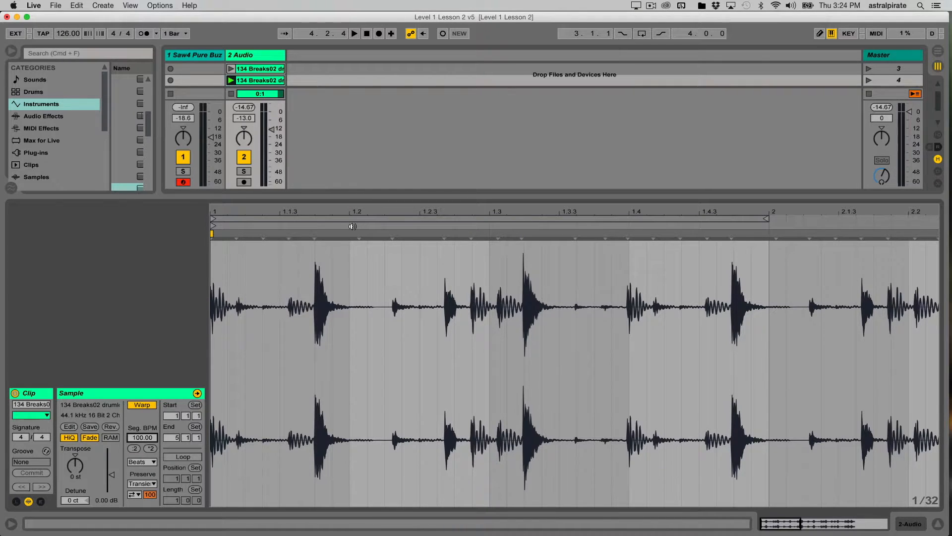
mouse_move(491, 221)
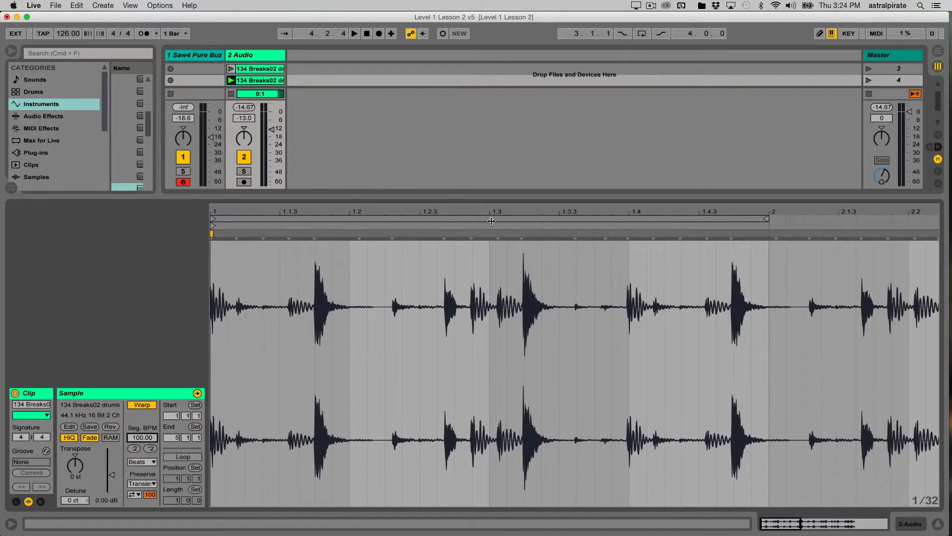
mouse_move(635, 227)
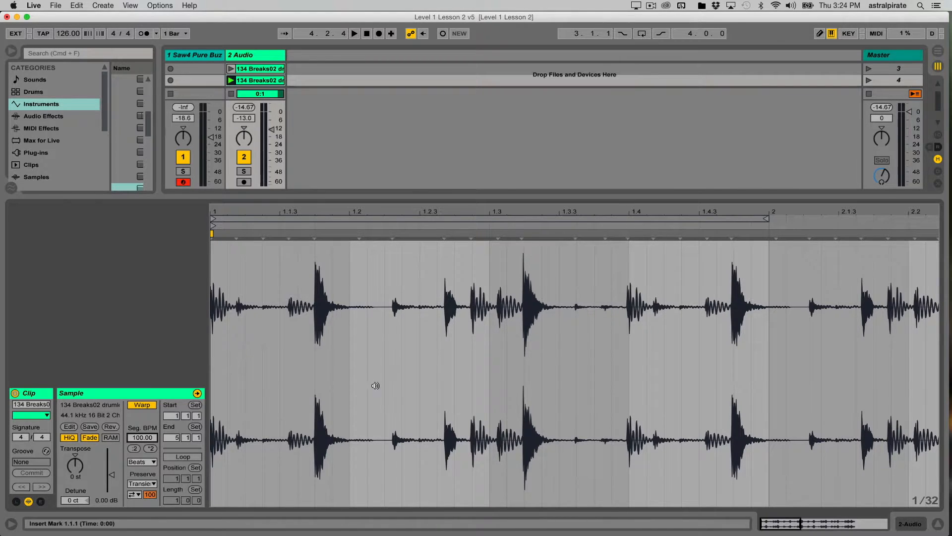
click(183, 456)
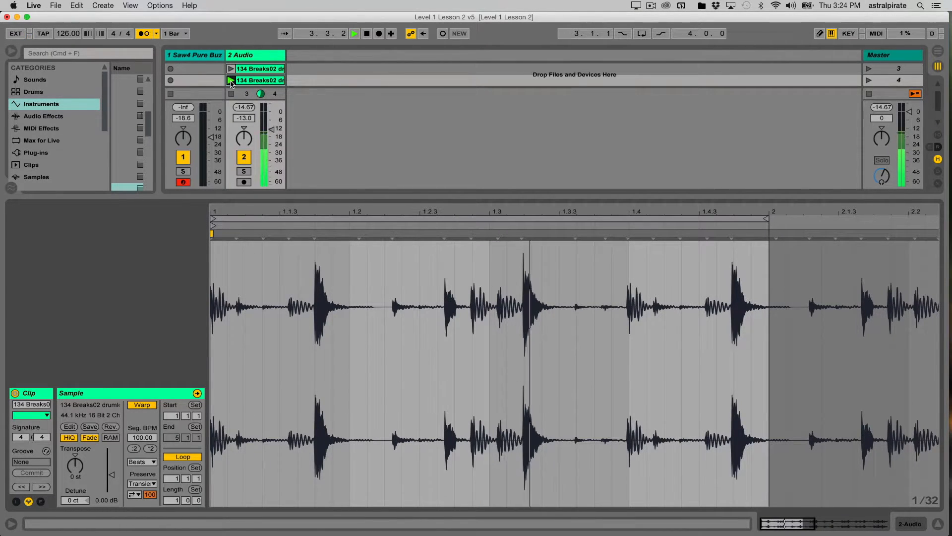
click(231, 79)
text(134)
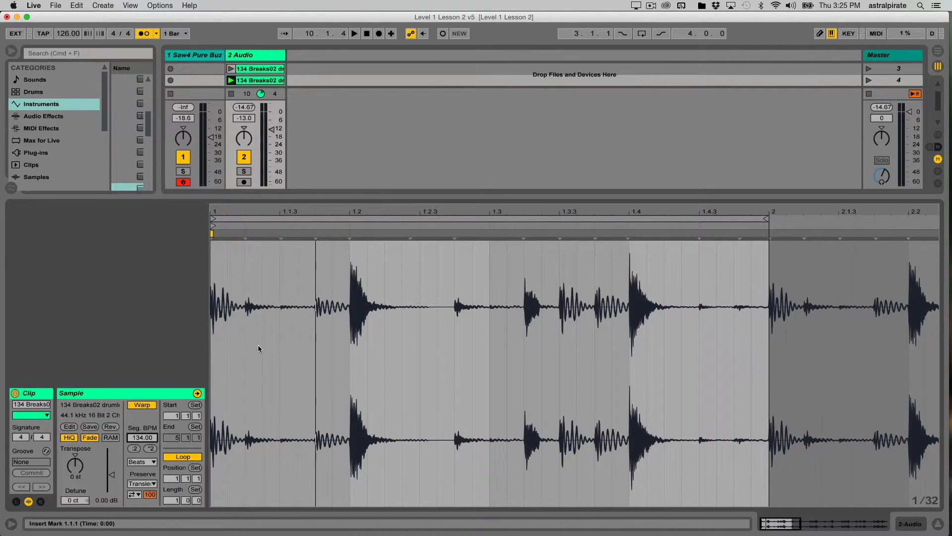
mouse_move(354, 257)
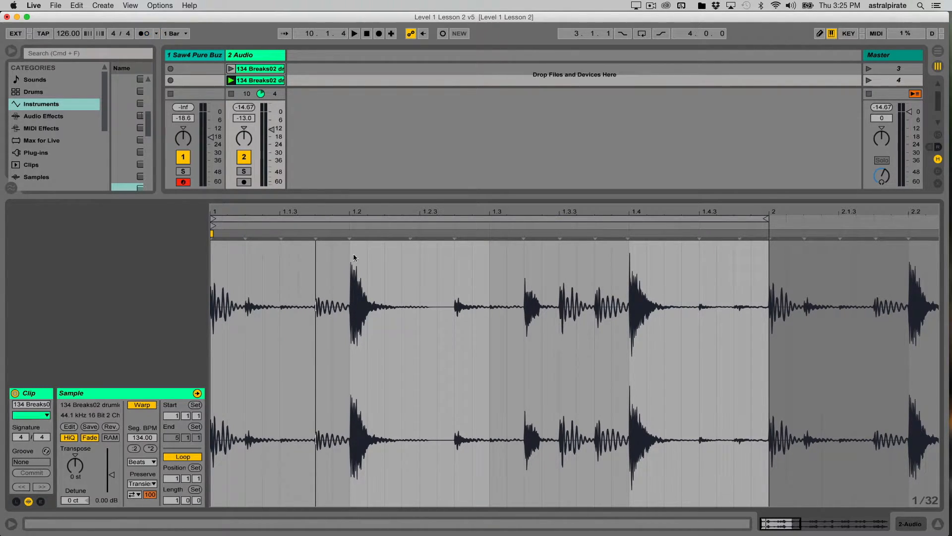
click(354, 33)
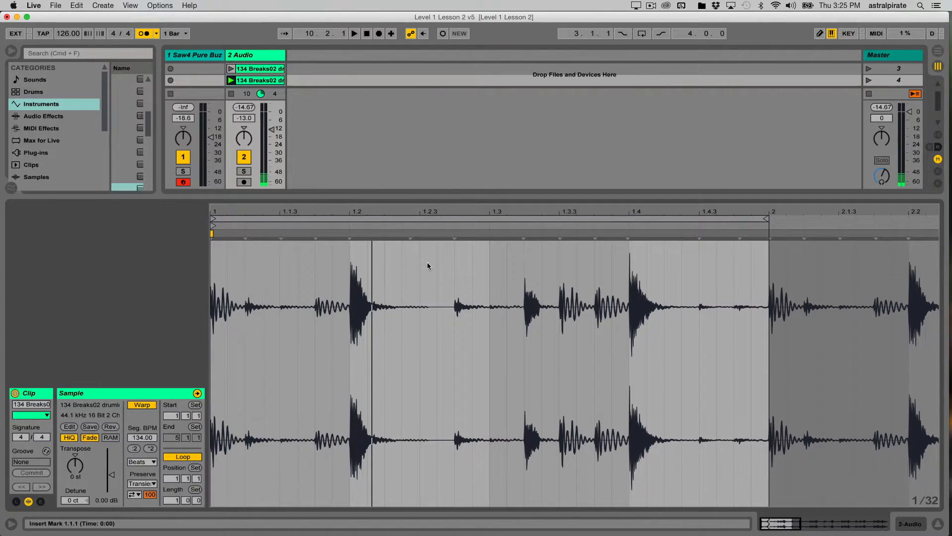
mouse_move(349, 258)
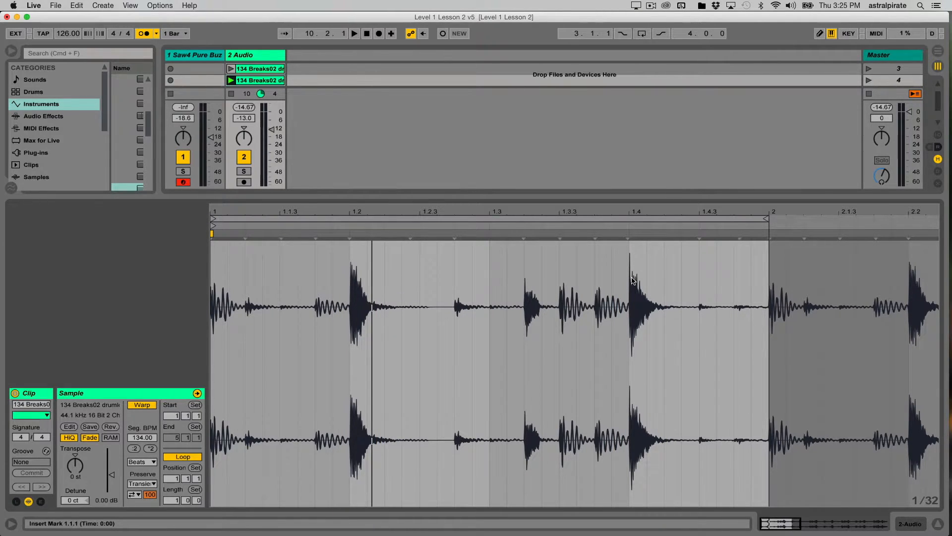
mouse_move(629, 297)
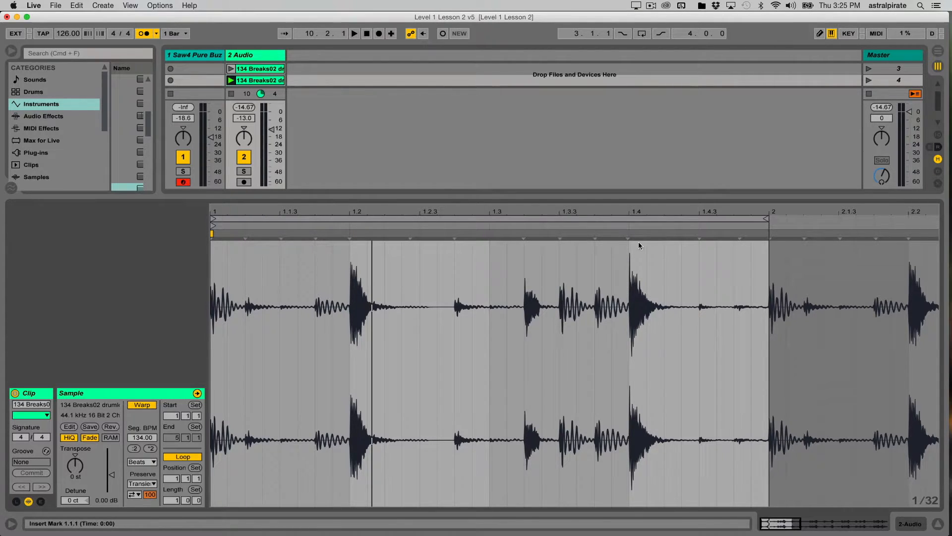
mouse_move(635, 260)
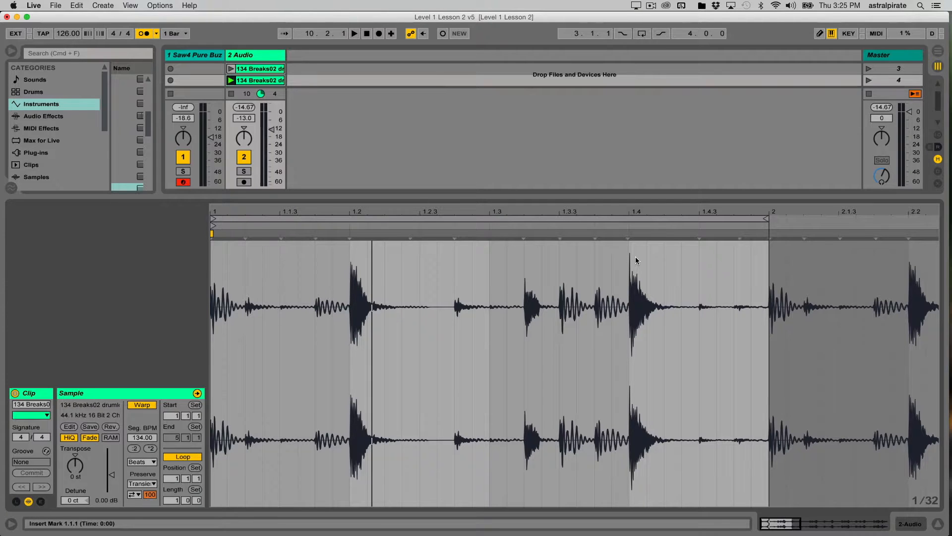
mouse_move(241, 302)
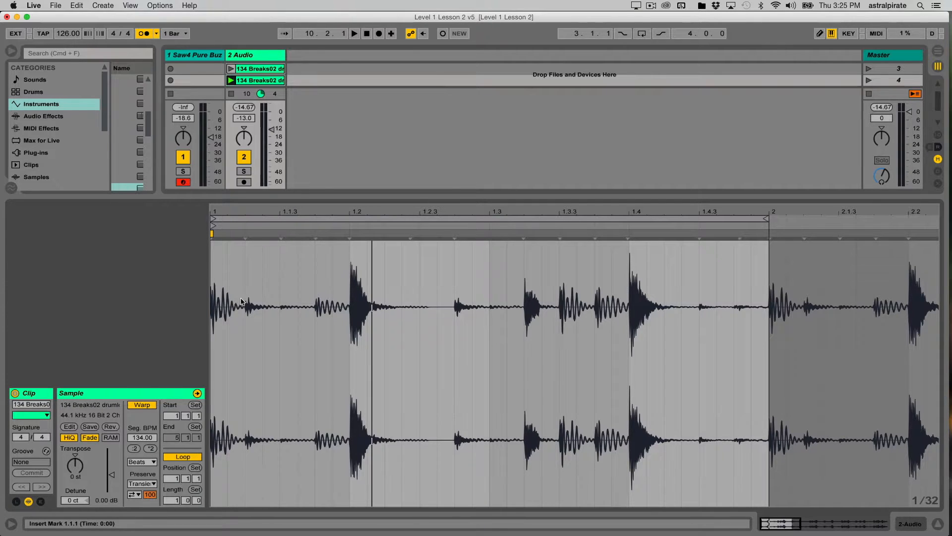
mouse_move(60, 43)
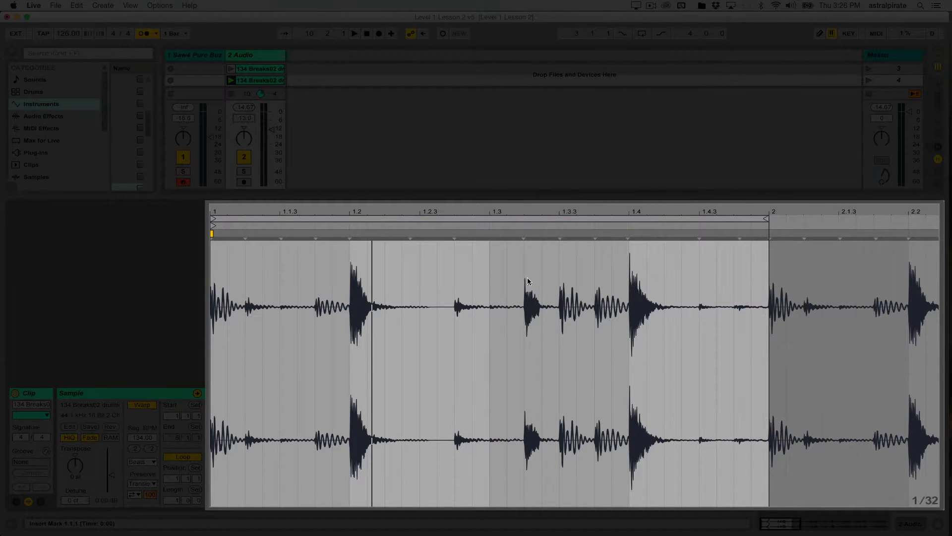
click(349, 236)
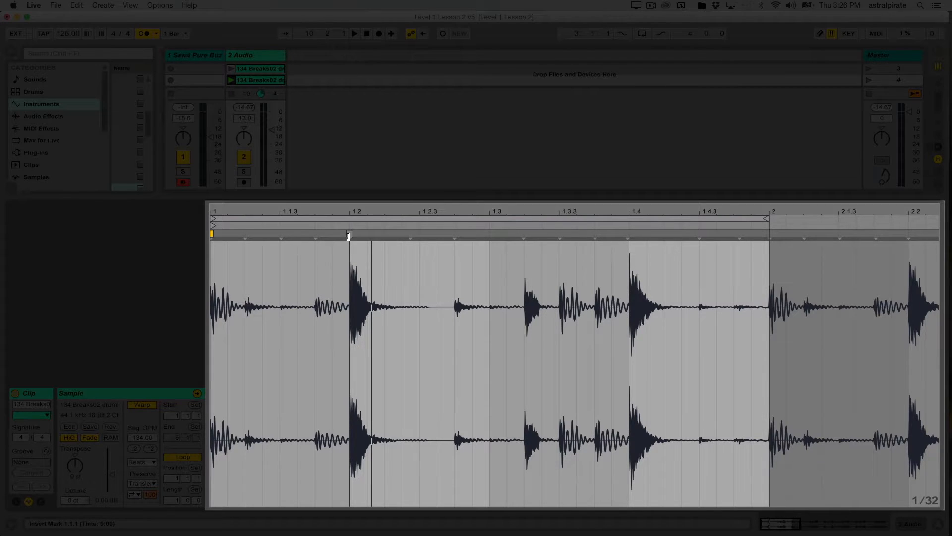
mouse_move(326, 249)
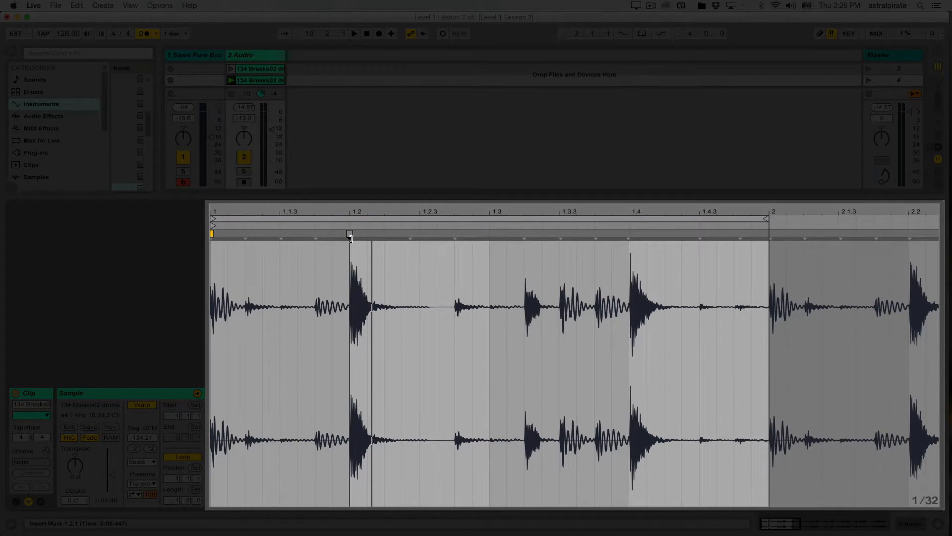
Create a warp marker on the transient at 1.2, the start of bar two, and relaunch the loop.
click(349, 236)
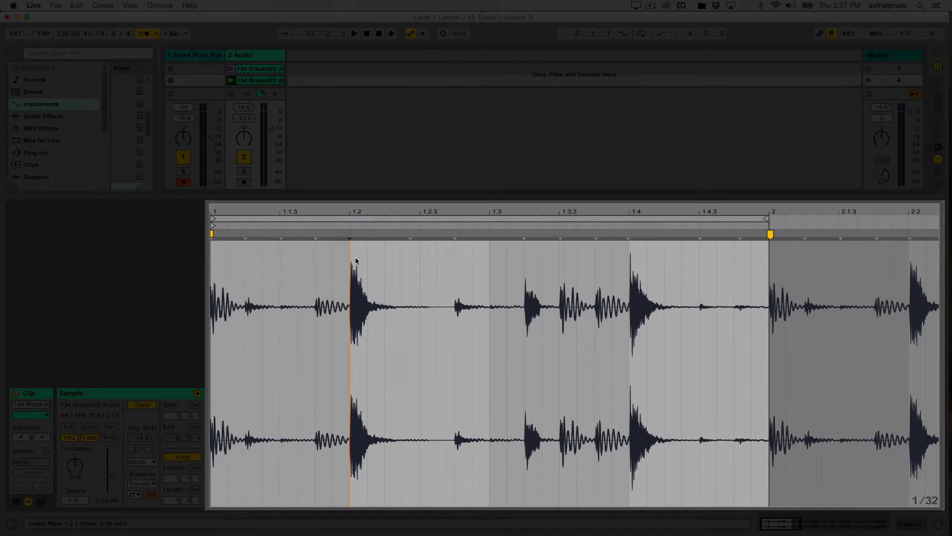
click(356, 270)
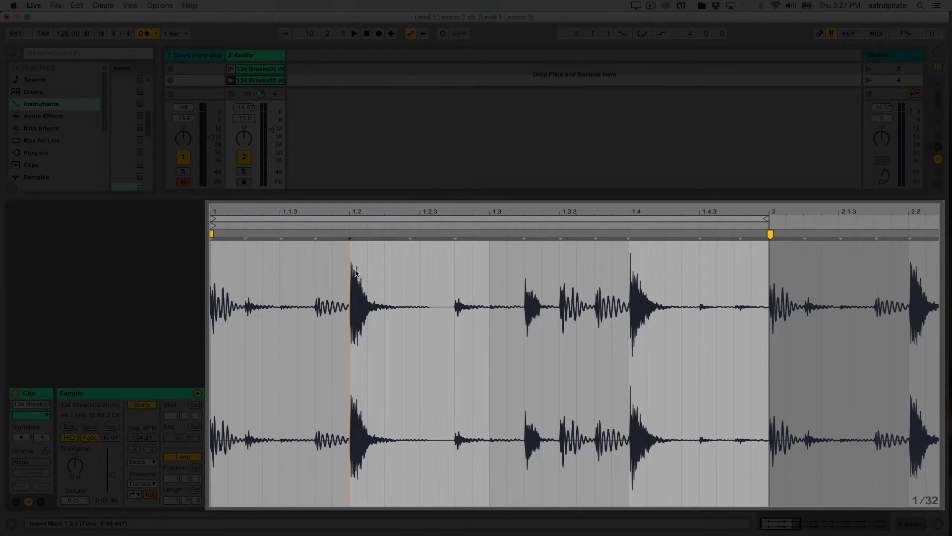
click(354, 34)
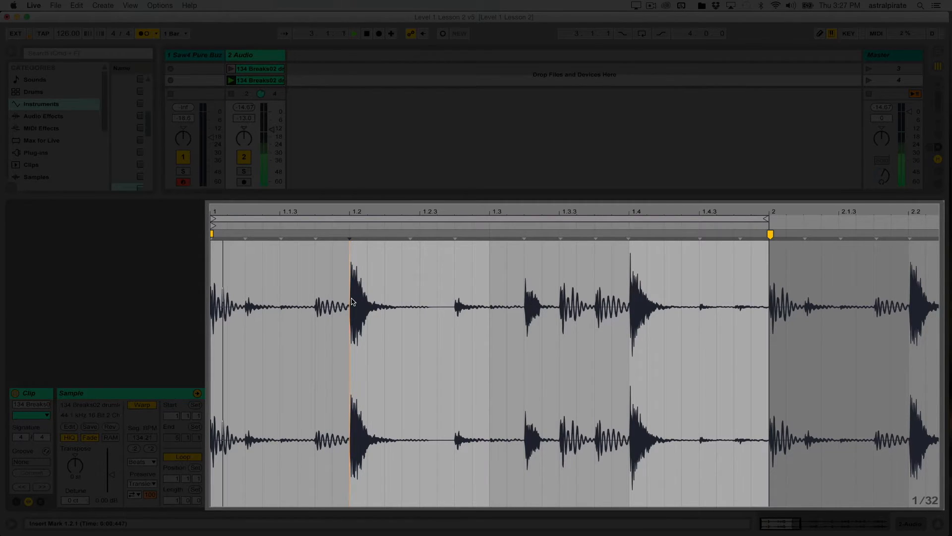
click(352, 277)
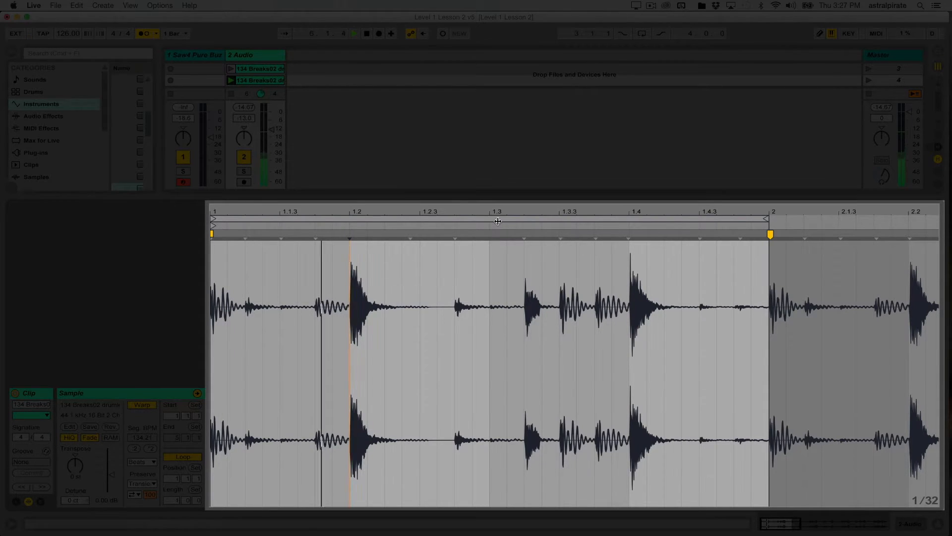
Pin warp markers on the hits around the first snare and drag its marker from 1.2 to 1.2.3.
click(432, 212)
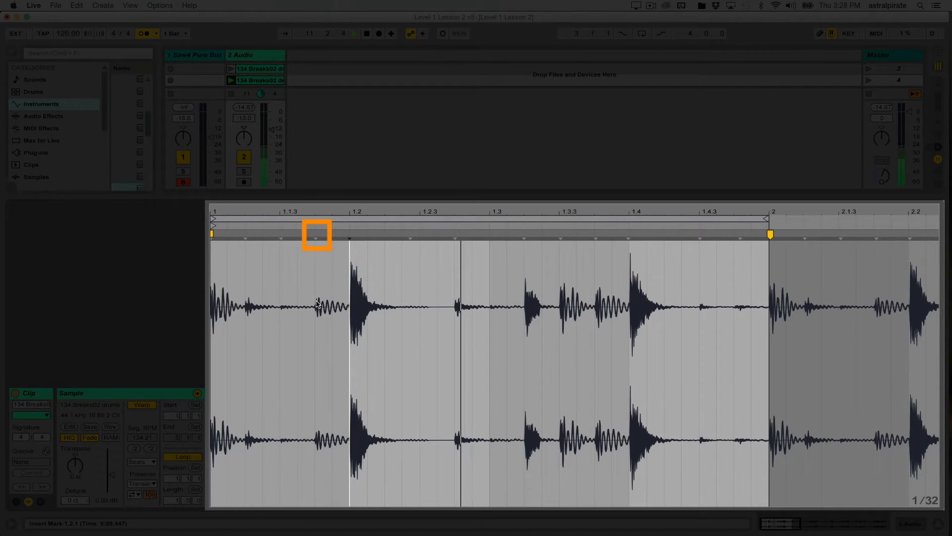
click(315, 234)
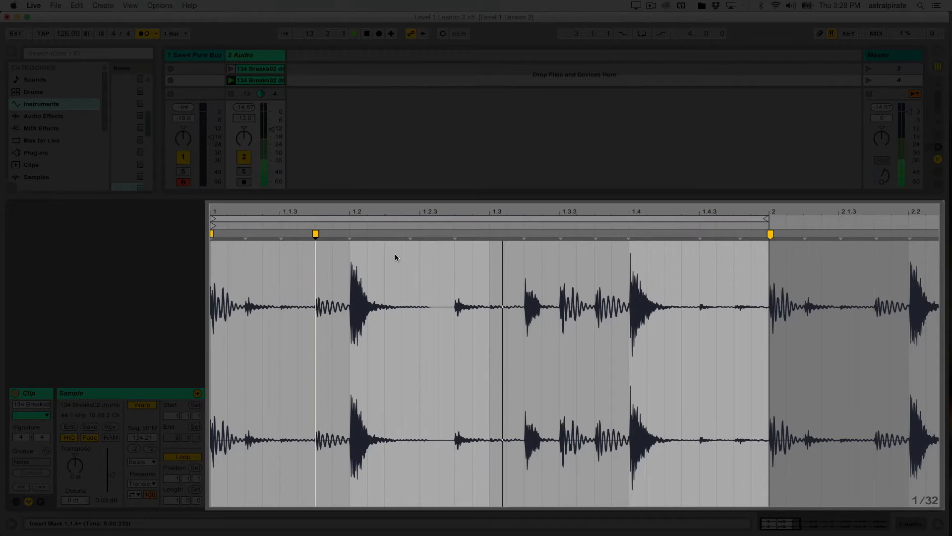
click(455, 235)
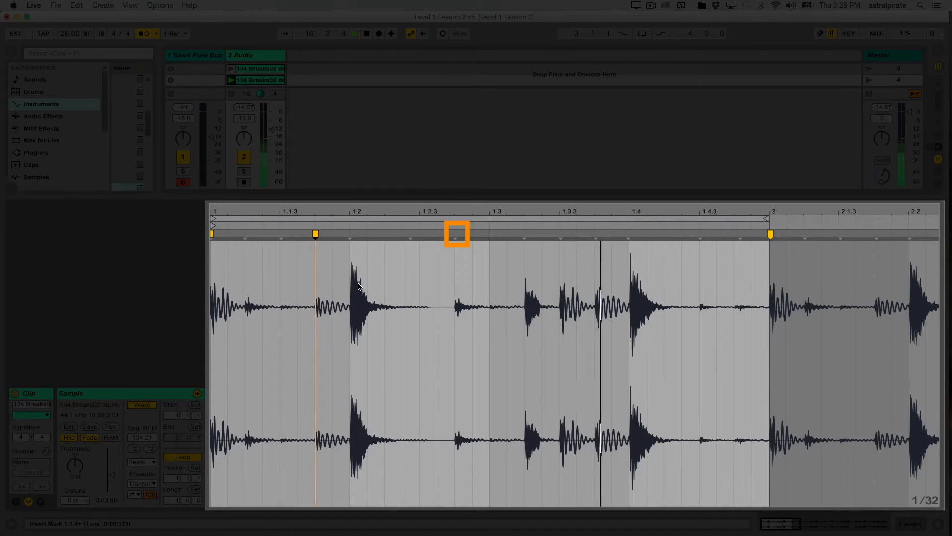
click(456, 234)
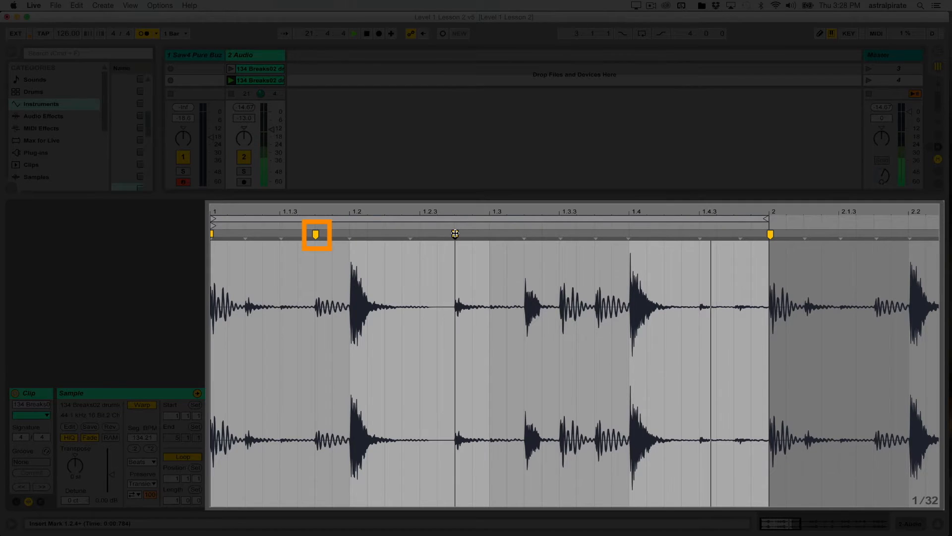
click(455, 234)
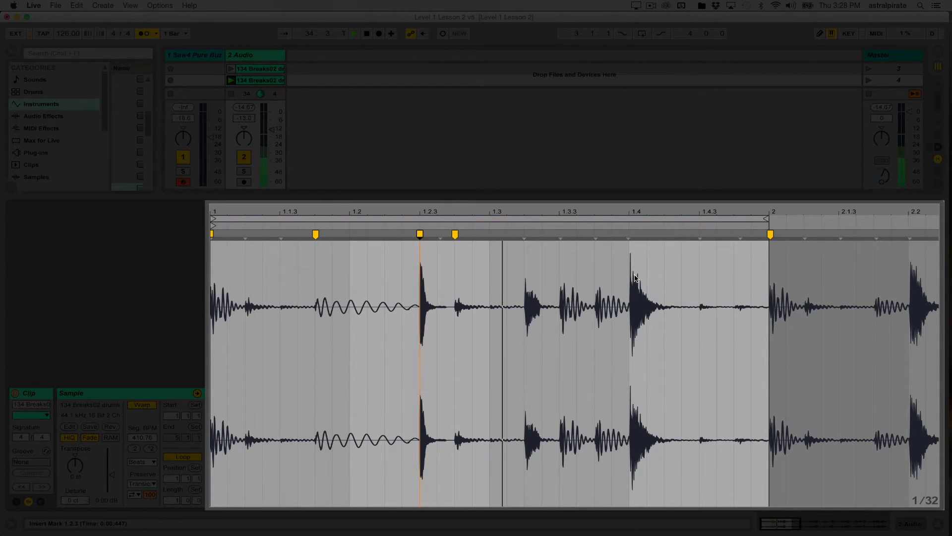
Pin warp markers around the second snare, drag its marker from 1.4 to 1.4.3 and relaunch the clip.
click(630, 234)
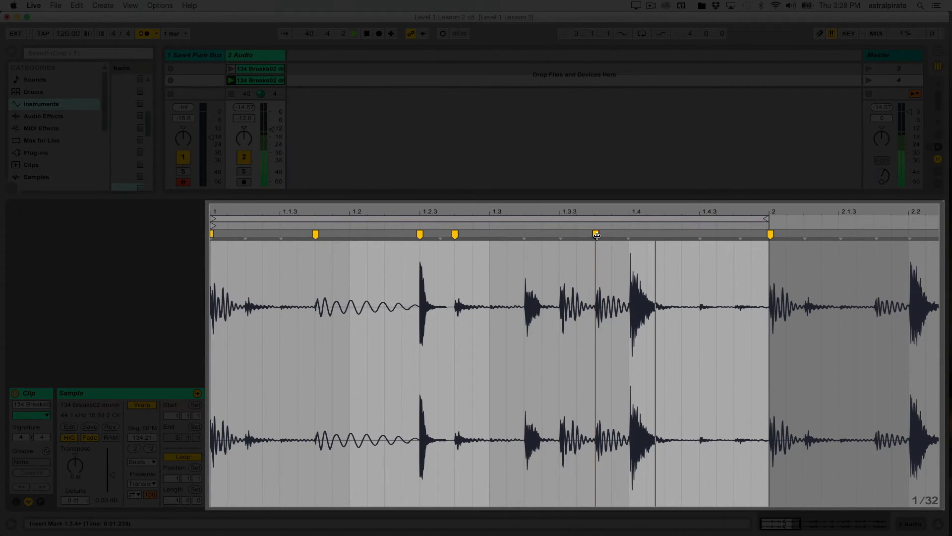
click(595, 234)
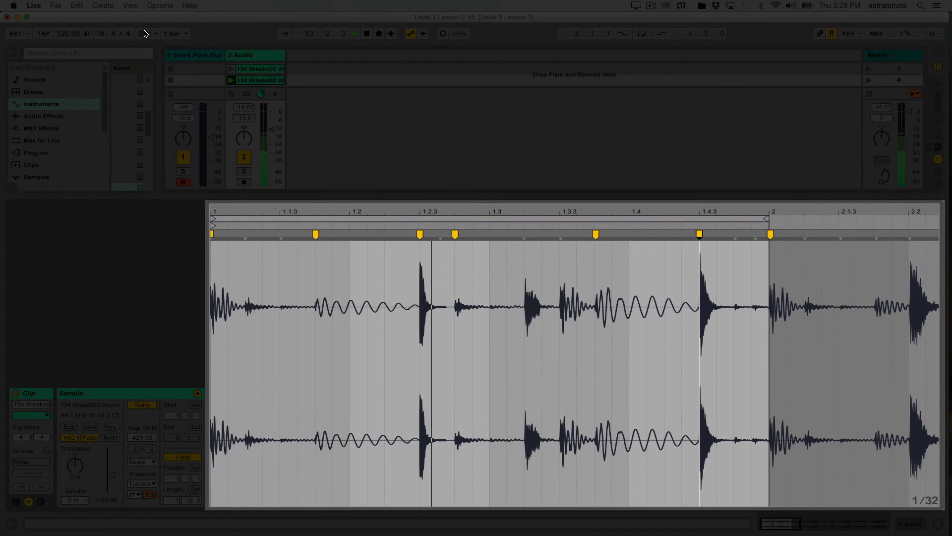
click(354, 34)
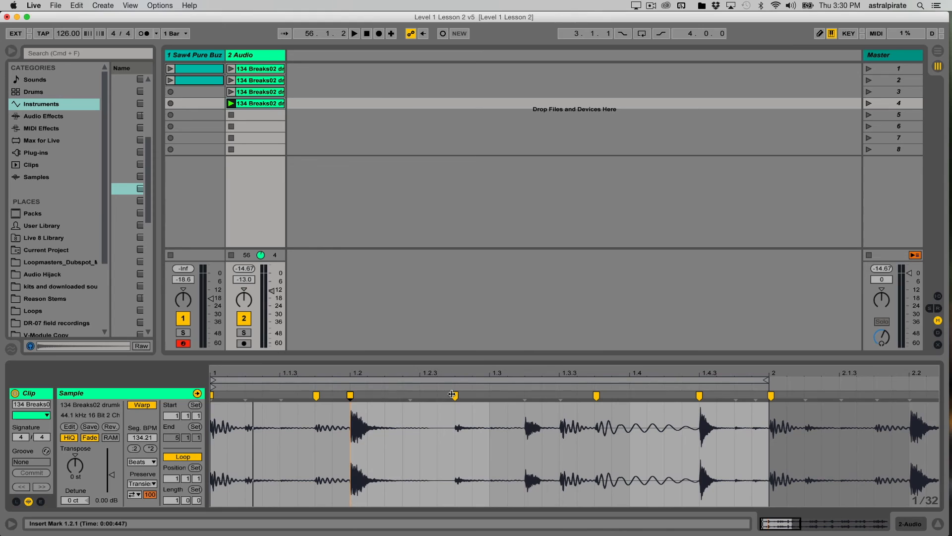
mouse_move(378, 397)
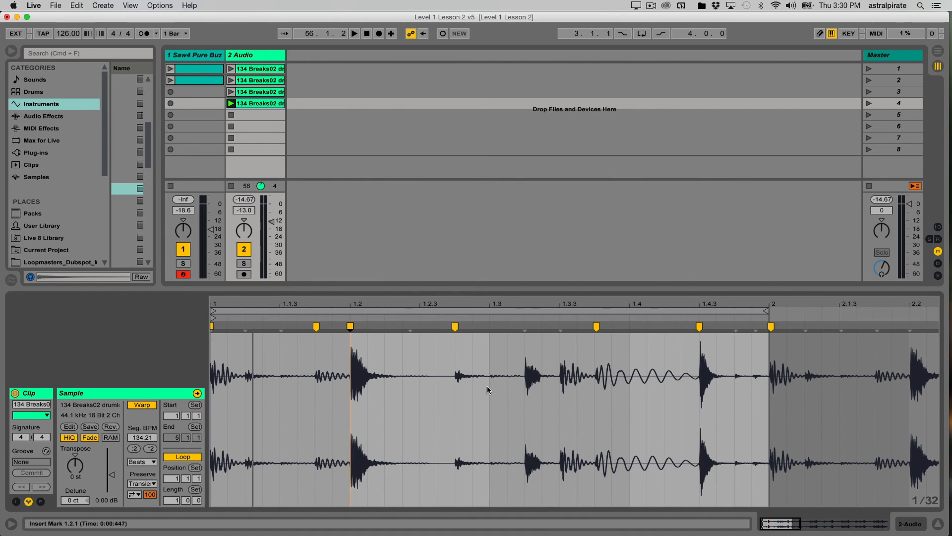
mouse_move(332, 389)
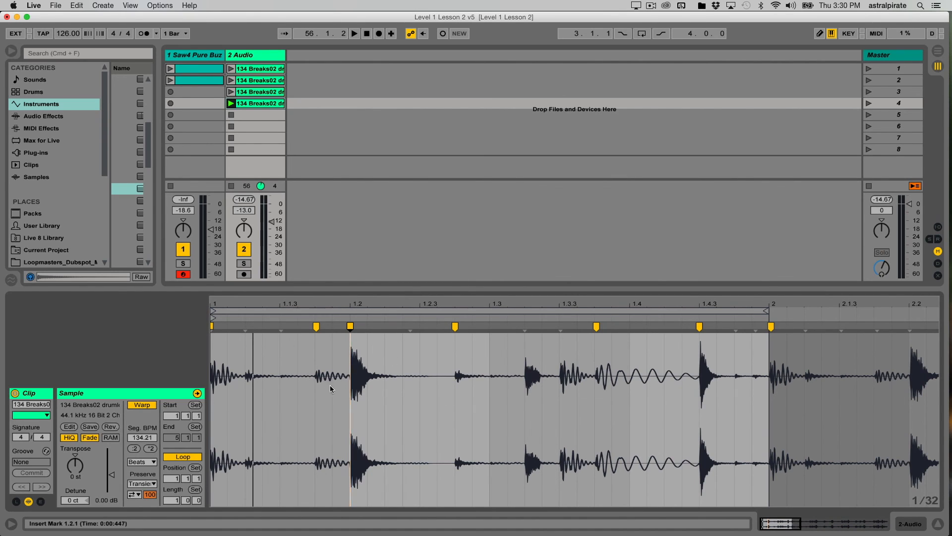